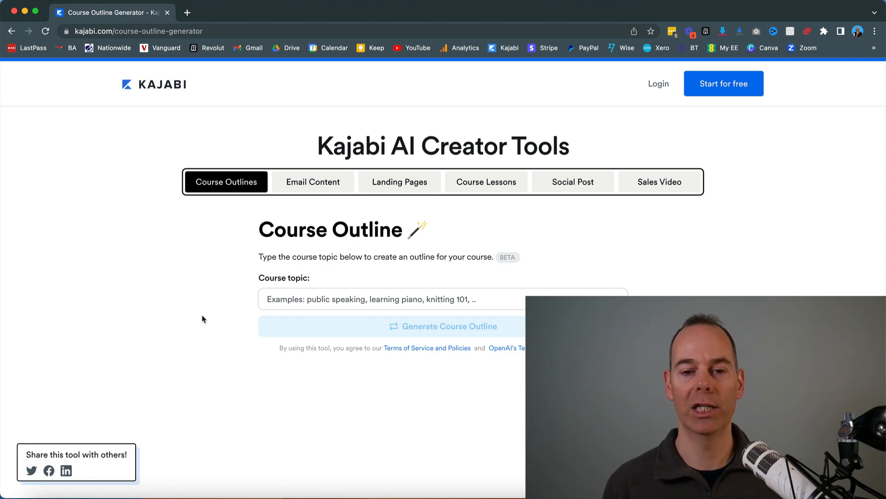
Step: Browse the Email Content and Landing Page generators, returning to Course Outlines
click(313, 181)
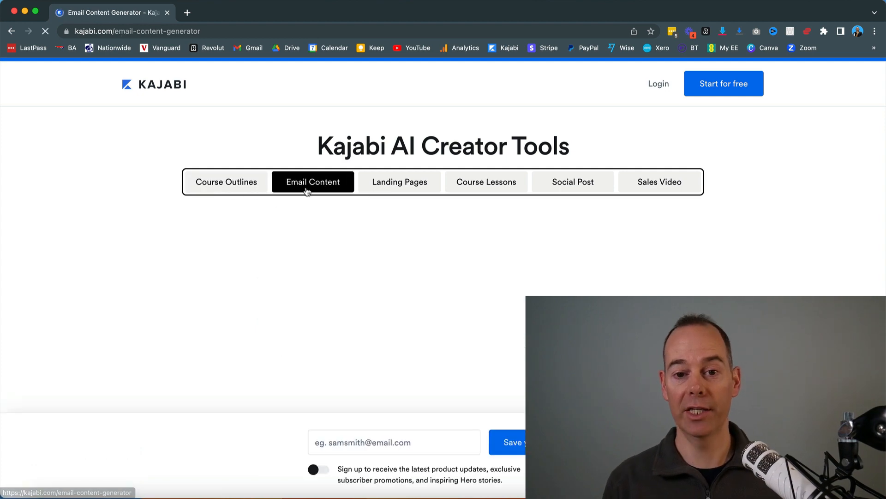
click(399, 182)
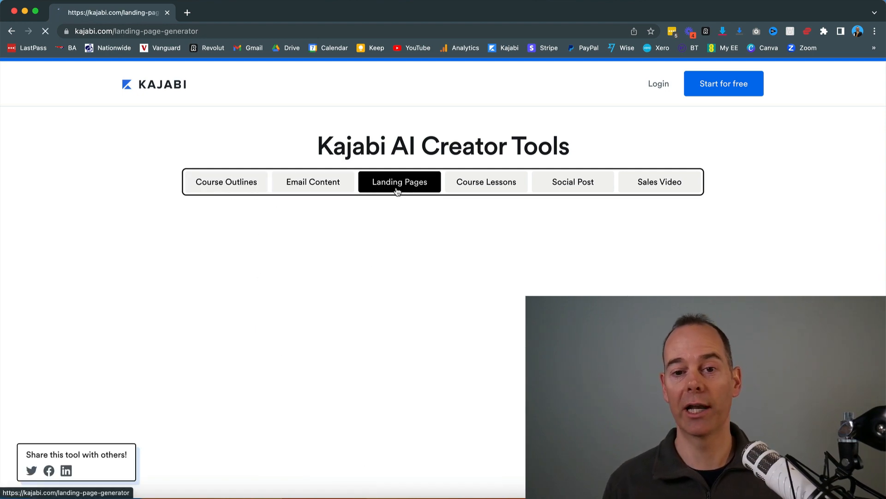
click(226, 182)
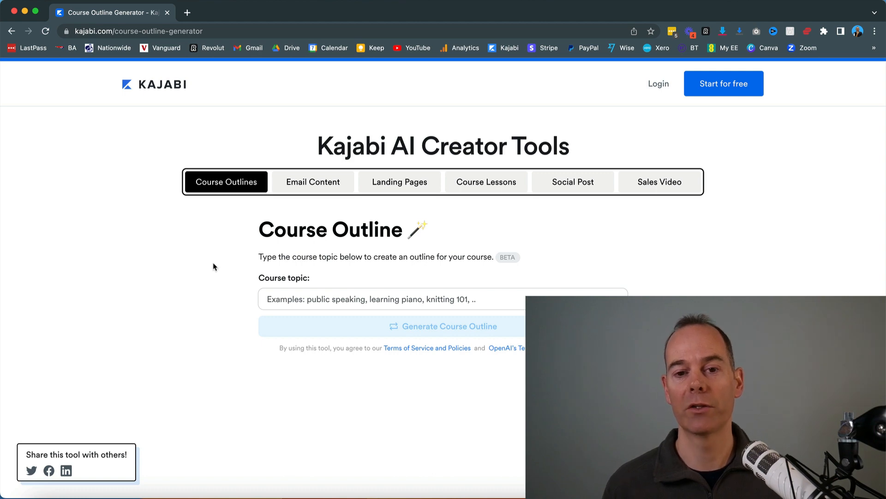
Step: Enter the course topic 'how to speak french in 30 minutes a day'
click(396, 299)
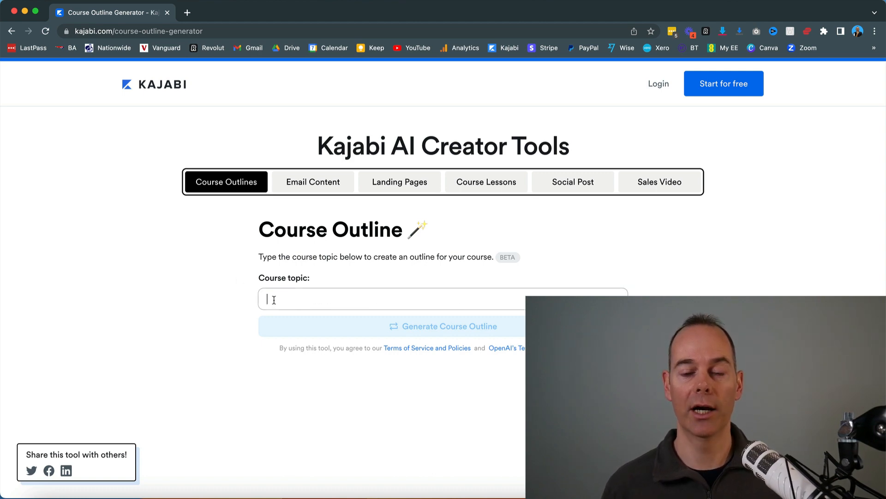
text(how to speak)
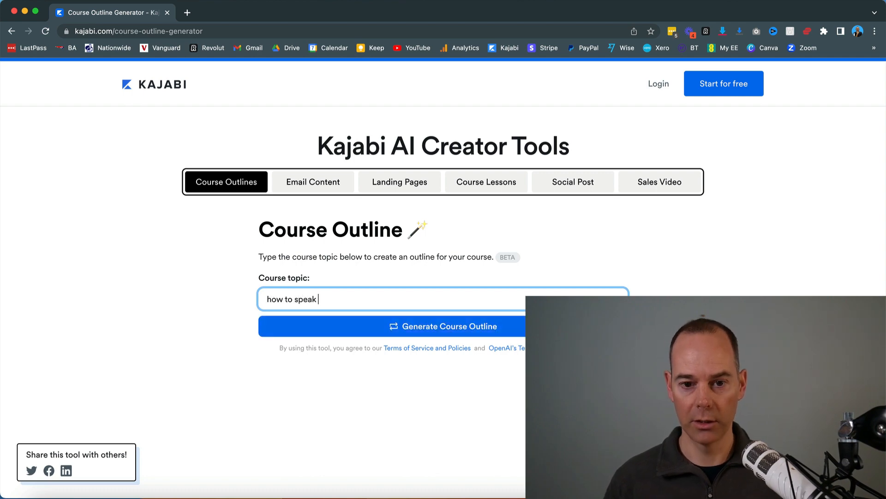
text(fremn)
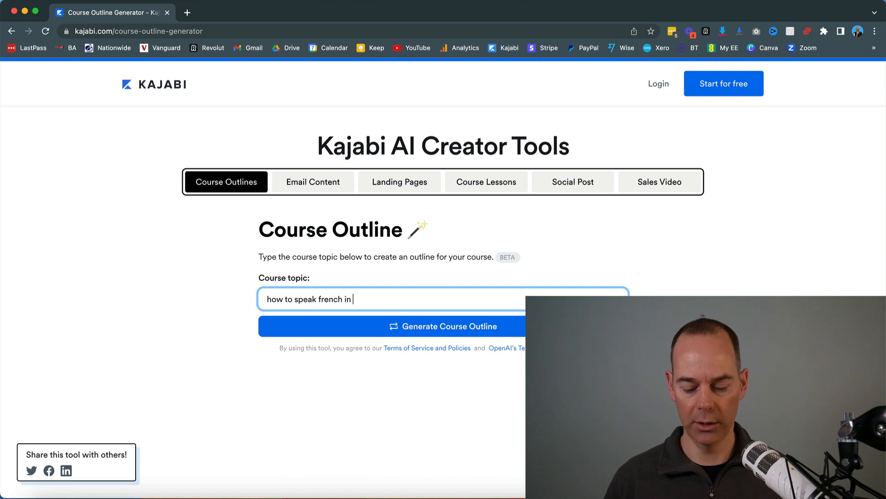
text(30 minutes a day)
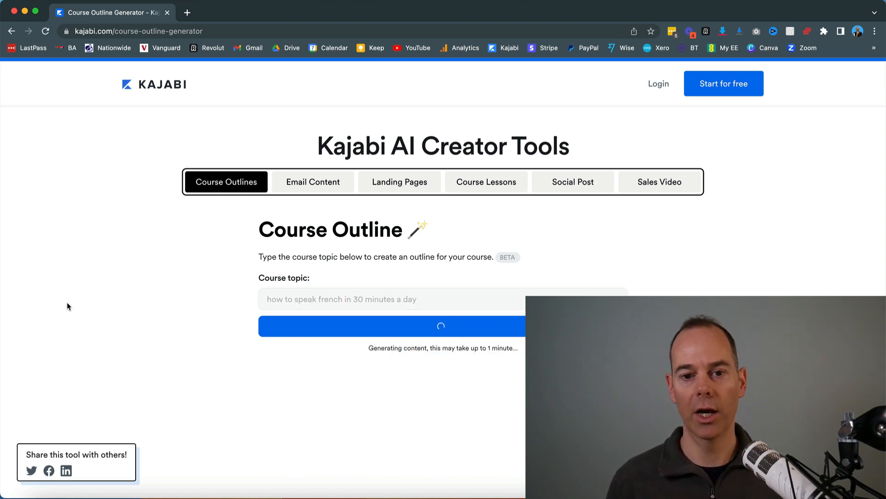
mouse_move(190, 309)
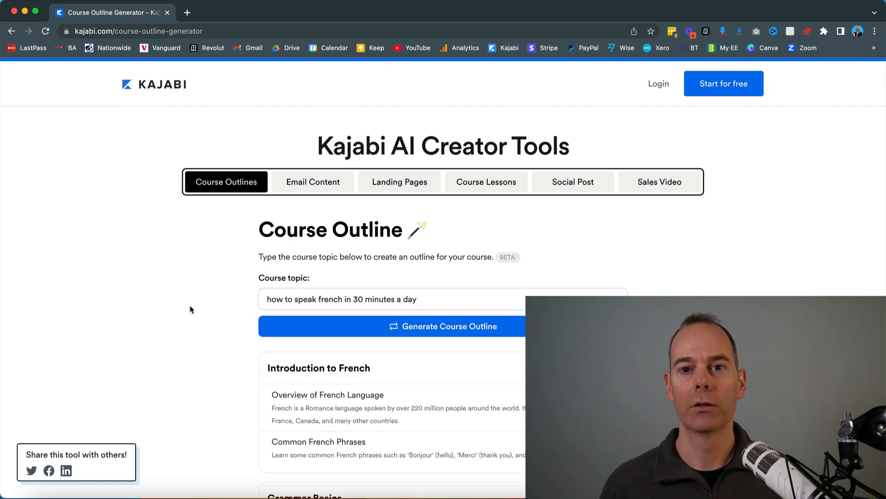
scroll(down, 3)
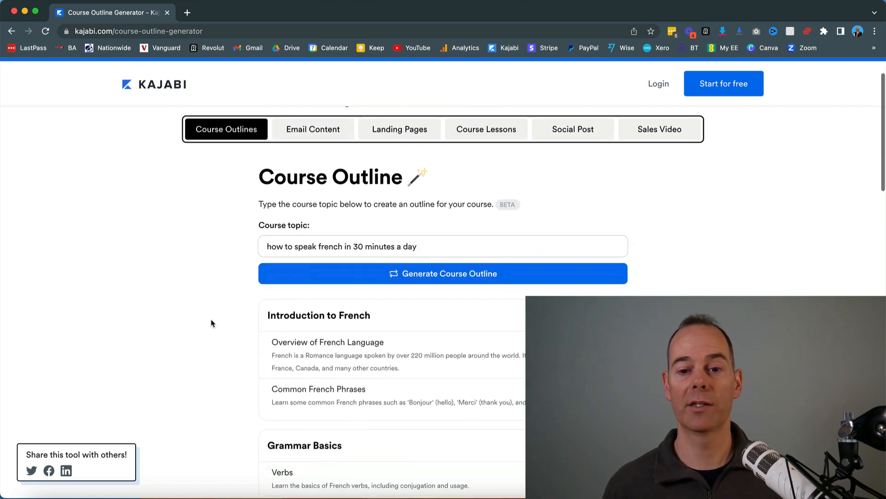
scroll(down, 3)
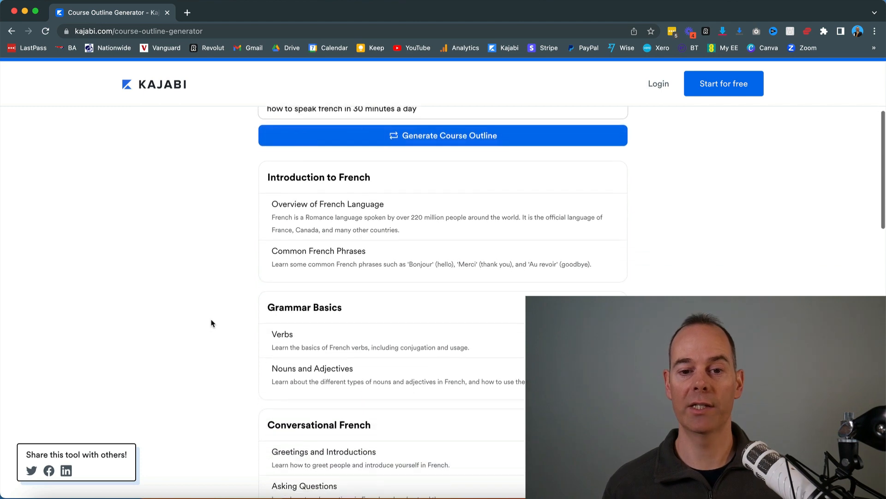
scroll(down, 3)
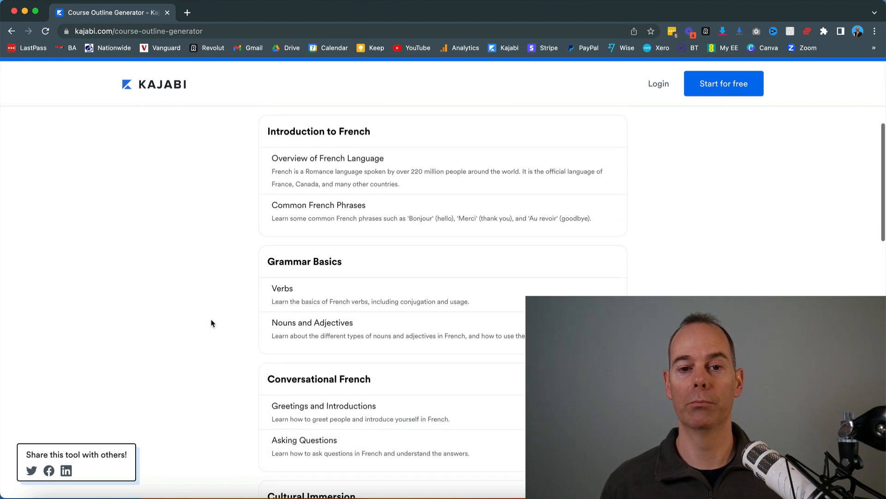
scroll(down, 3)
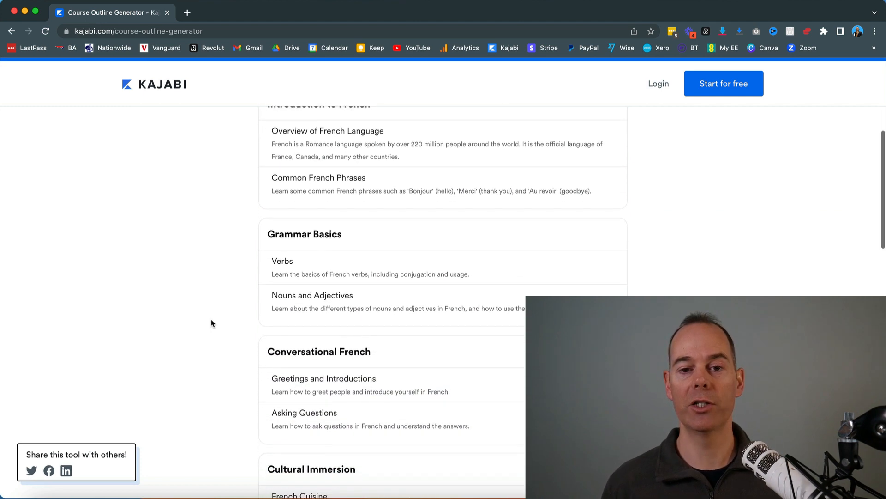
scroll(down, 3)
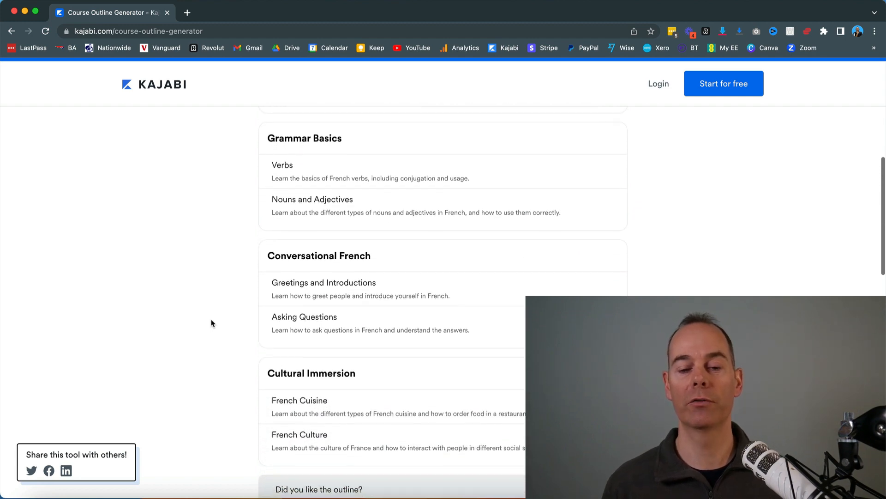
scroll(down, 3)
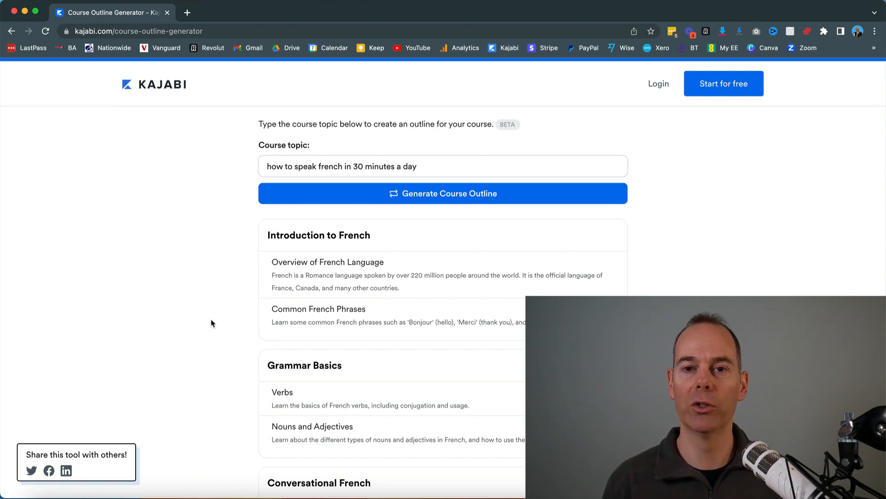
scroll(down, 3)
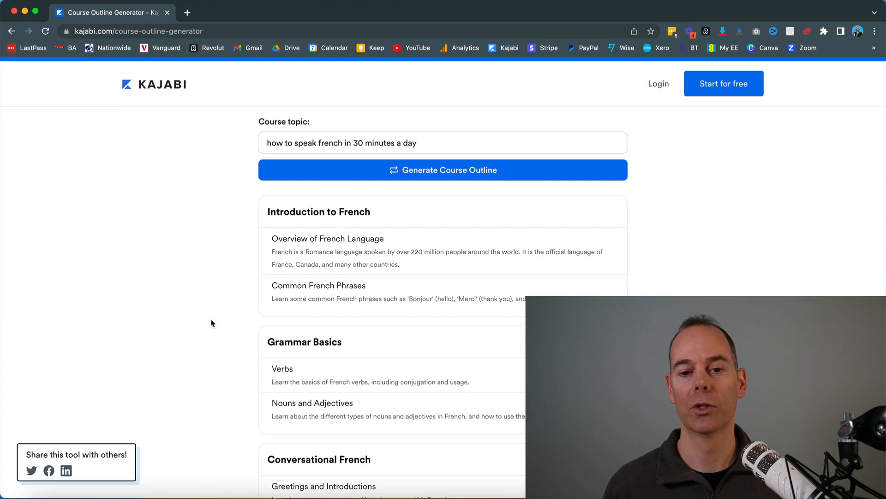
scroll(down, 3)
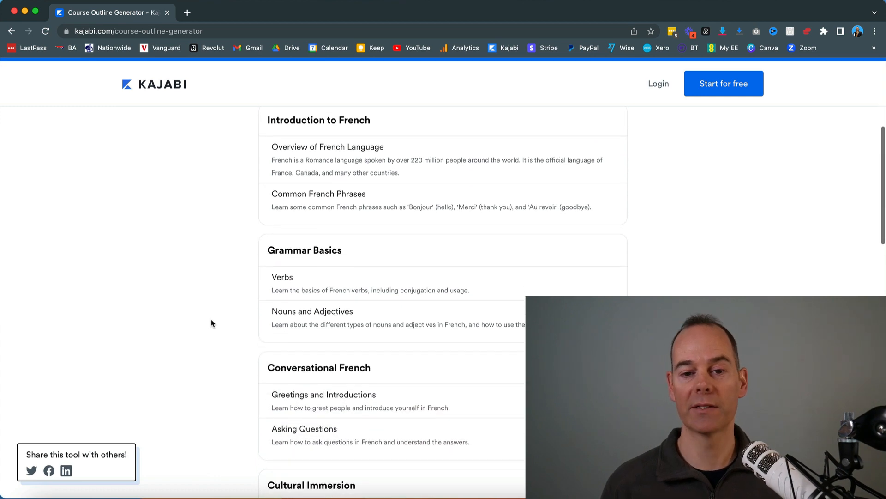
scroll(down, 3)
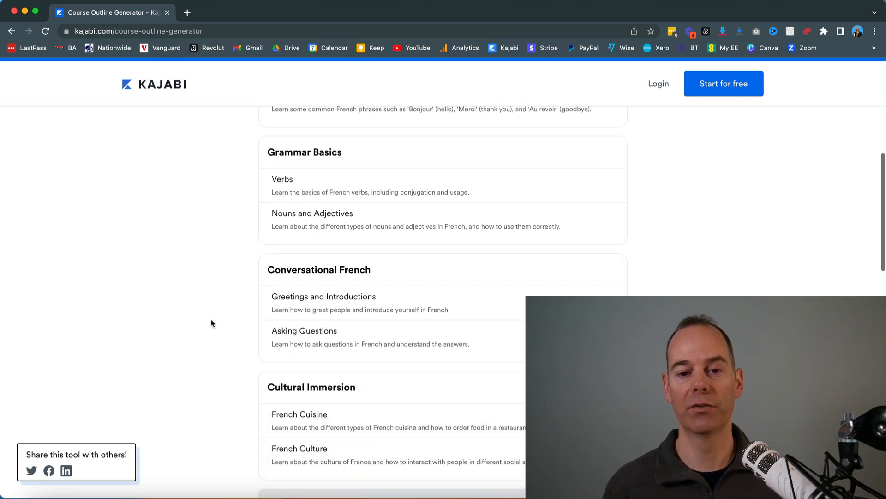
scroll(down, 3)
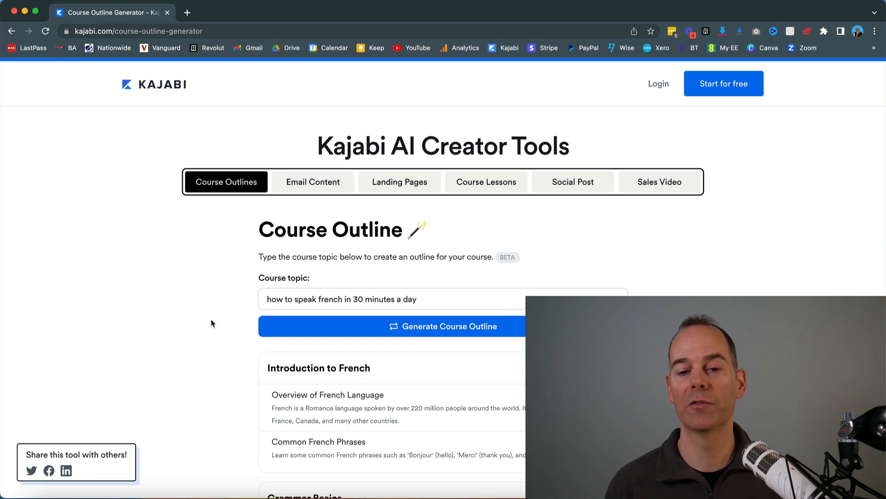
mouse_move(220, 326)
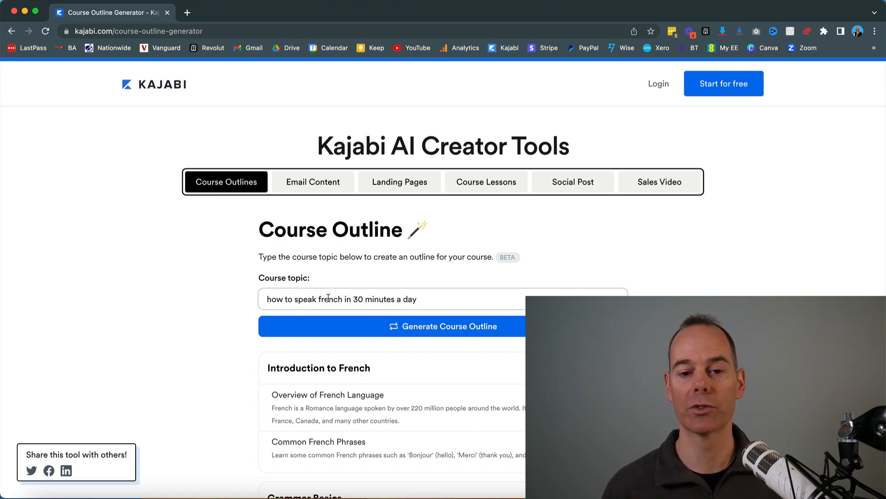
Step: Reuse the topic 'how to speak french in 30 minutes a day' in Email Content and generate the sales email
triple_click(342, 298)
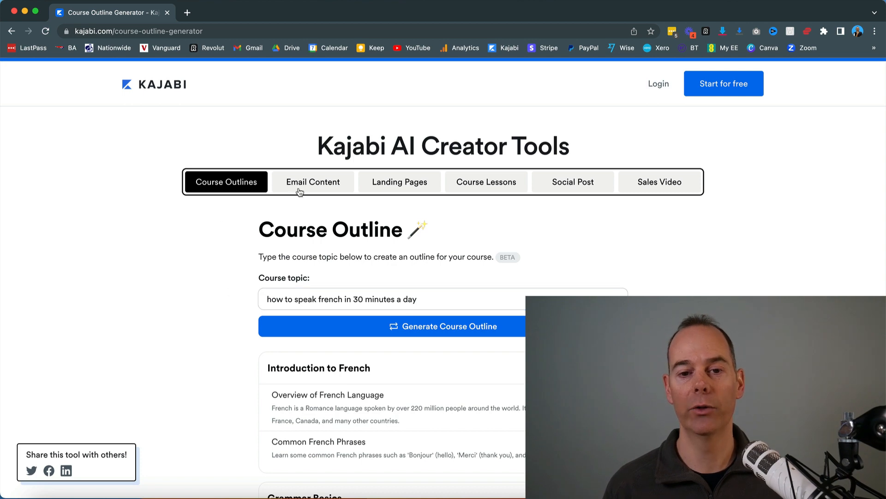
click(312, 182)
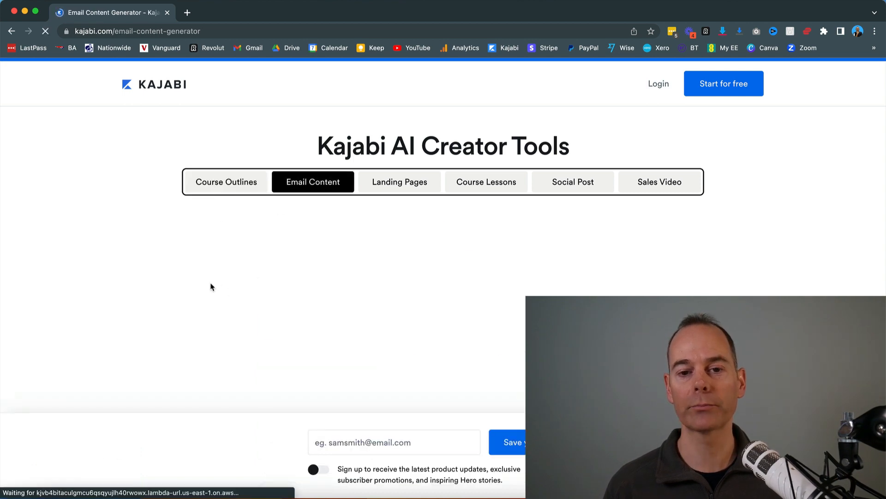
text(how to speak french in 30 minutes a day)
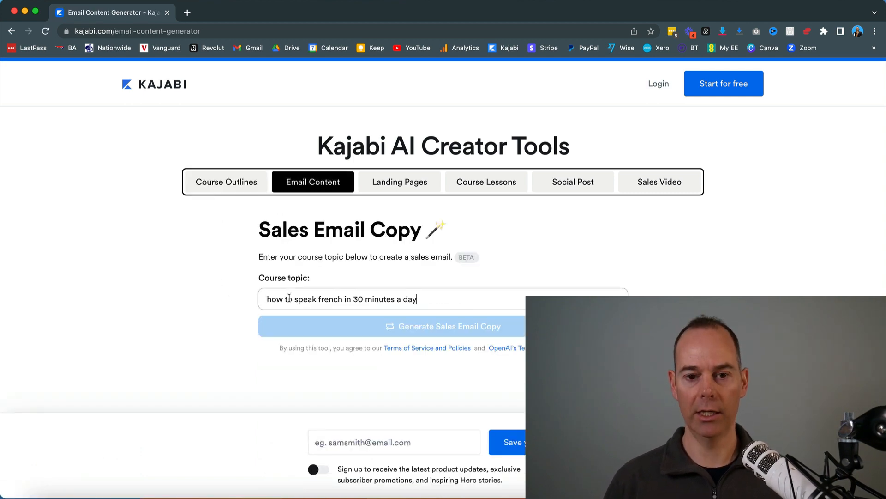
click(443, 326)
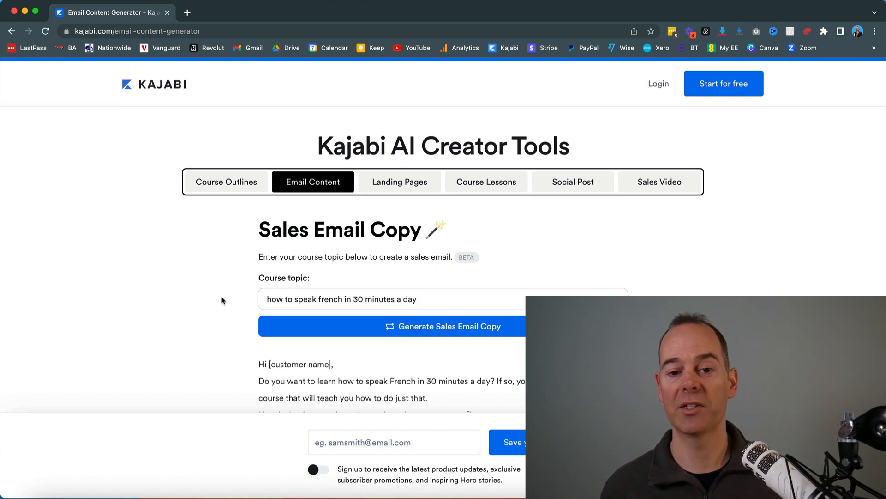
scroll(down, 3)
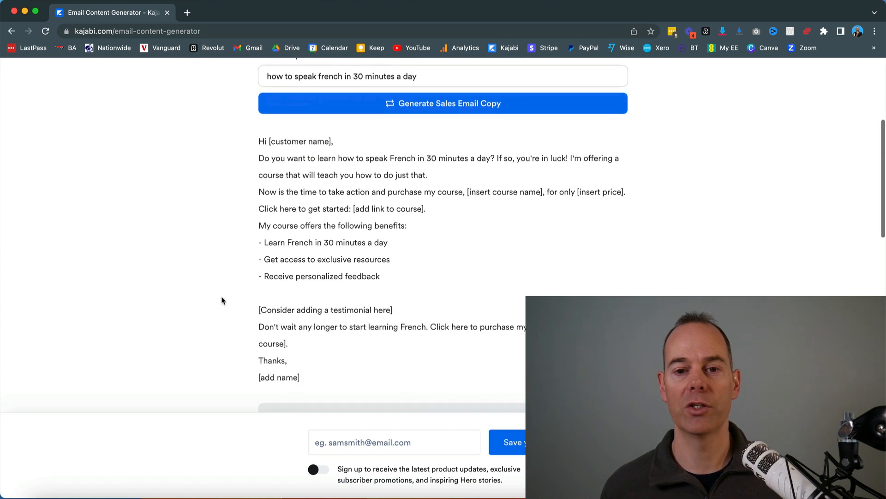
scroll(down, 3)
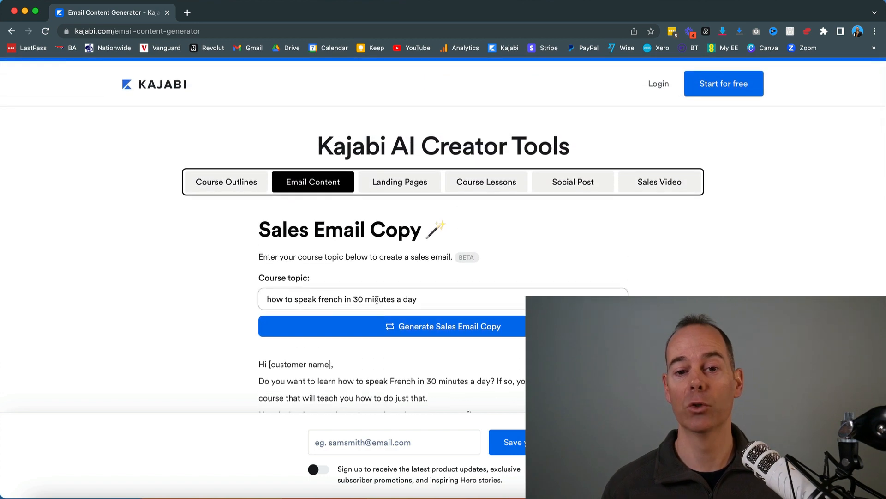
mouse_move(197, 374)
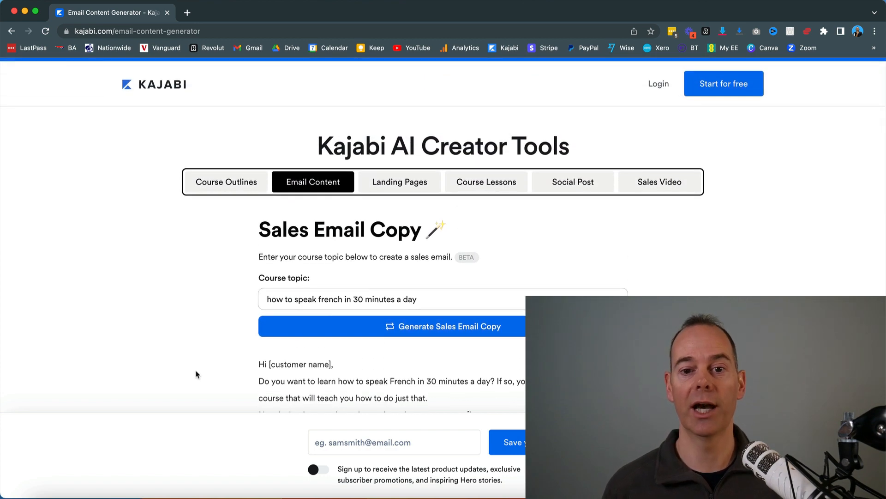
scroll(down, 3)
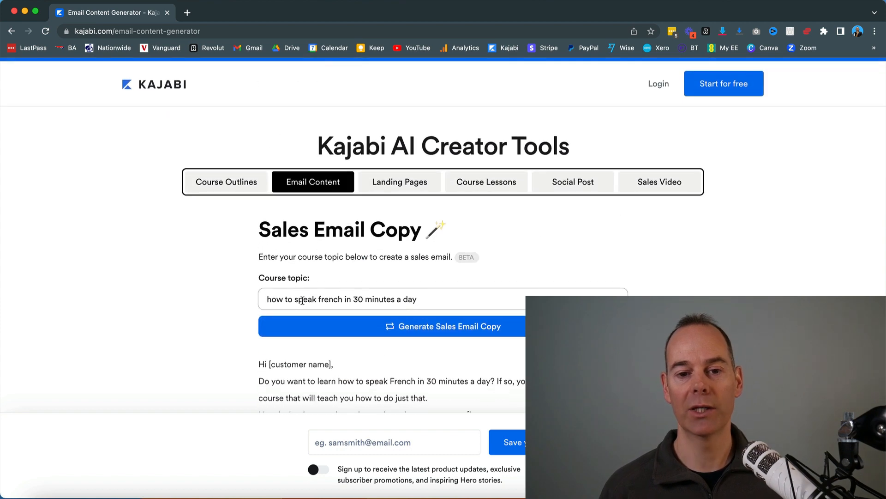
triple_click(340, 300)
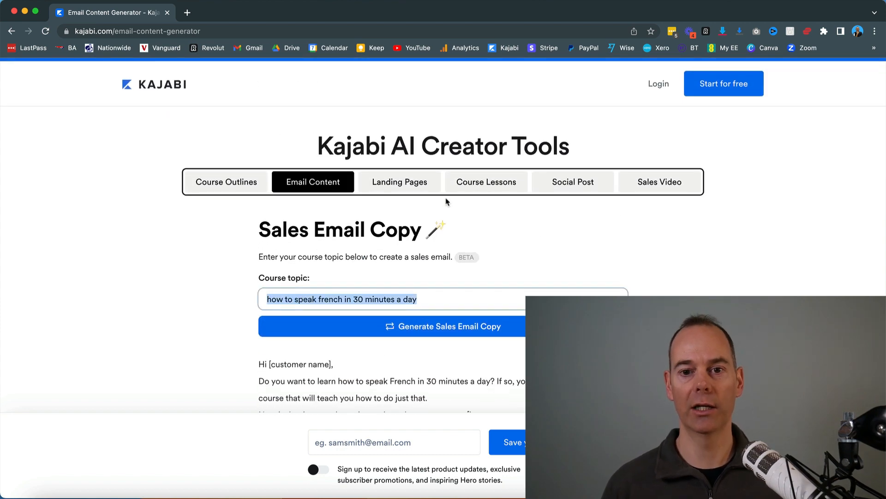
click(399, 182)
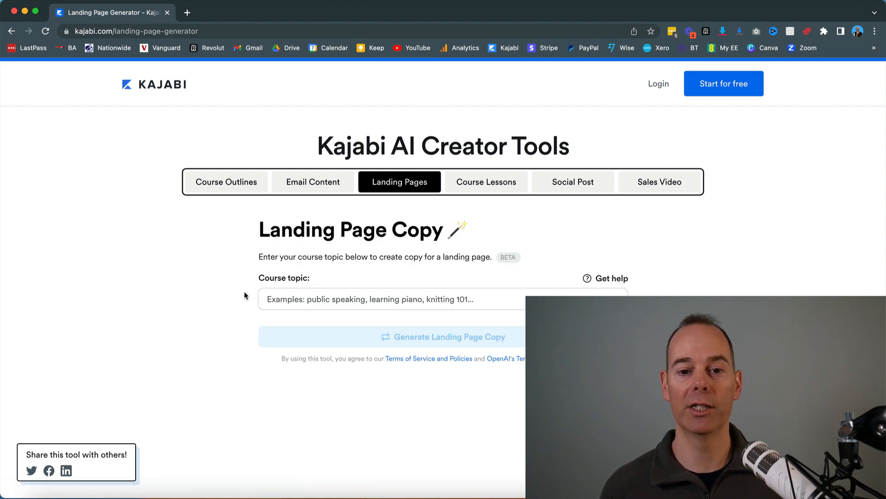
click(396, 298)
text(how to speak french in 30 minutes a day)
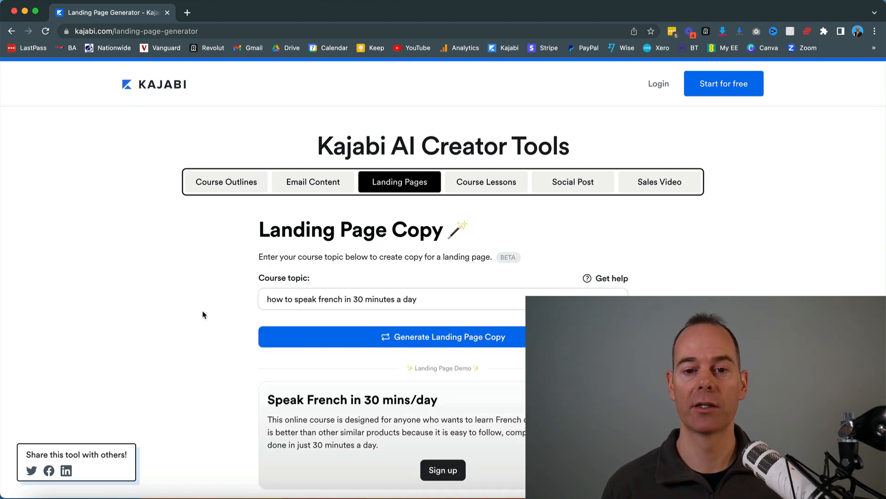
scroll(down, 3)
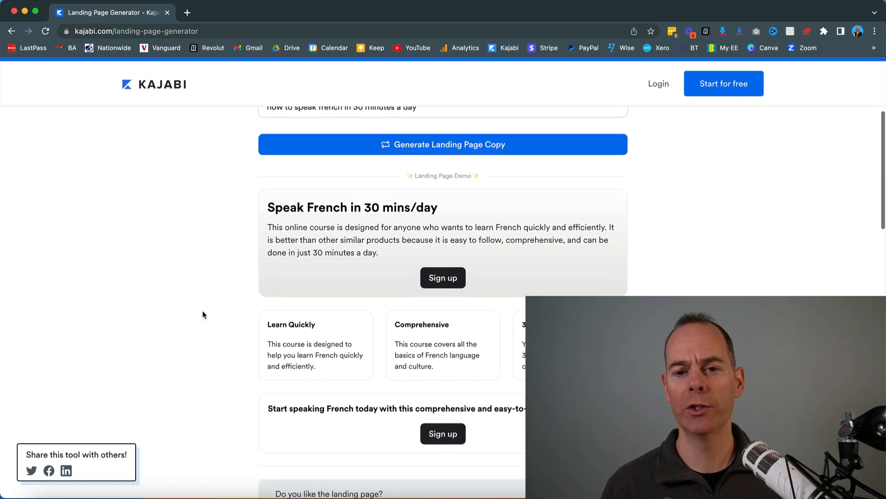
scroll(down, 3)
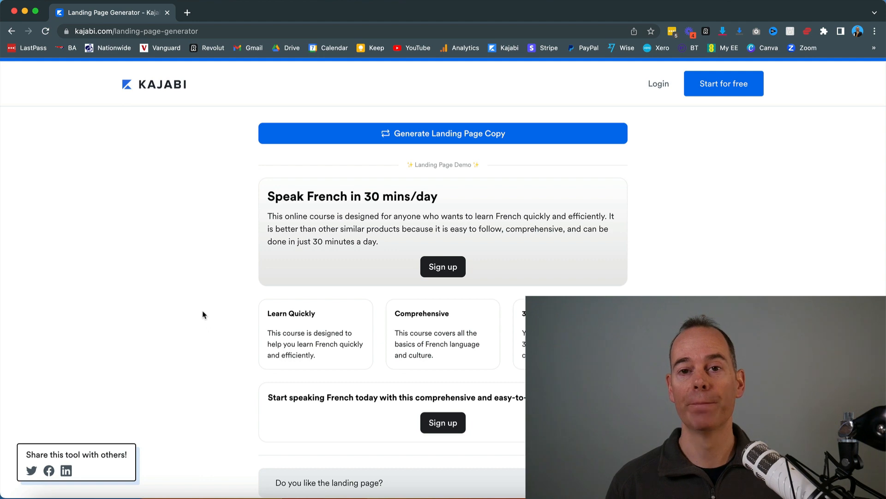
scroll(down, 3)
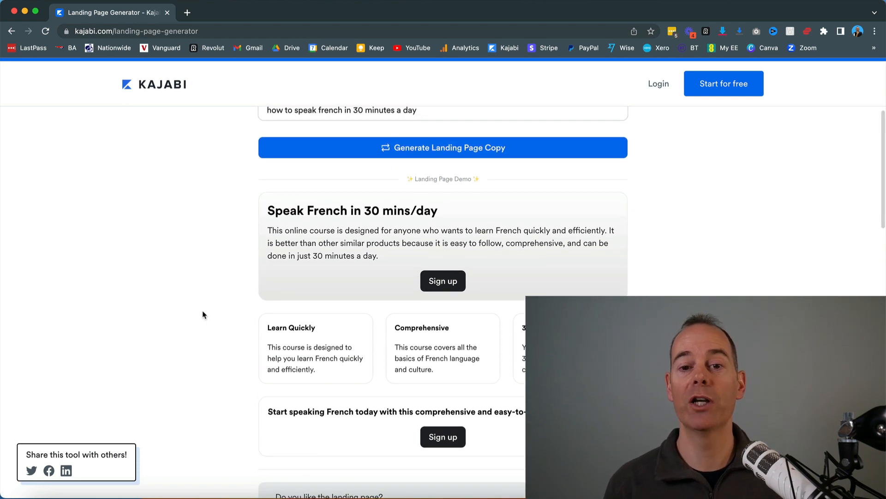
mouse_move(266, 250)
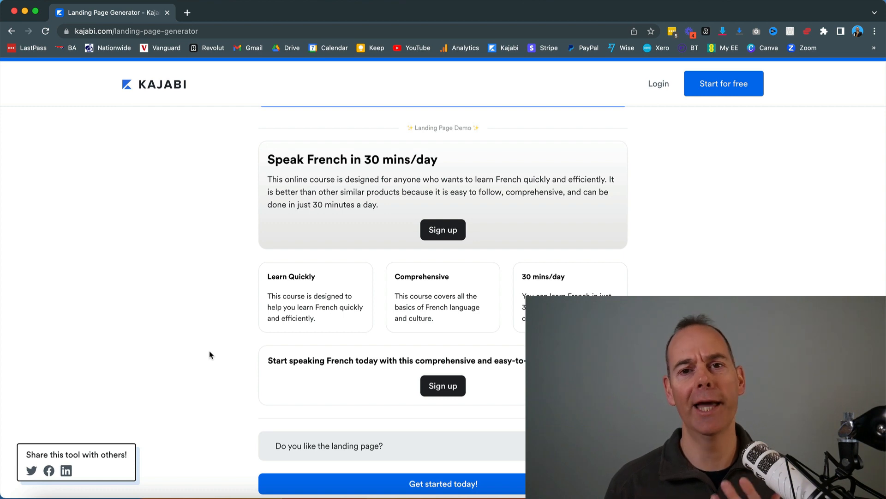
scroll(down, 3)
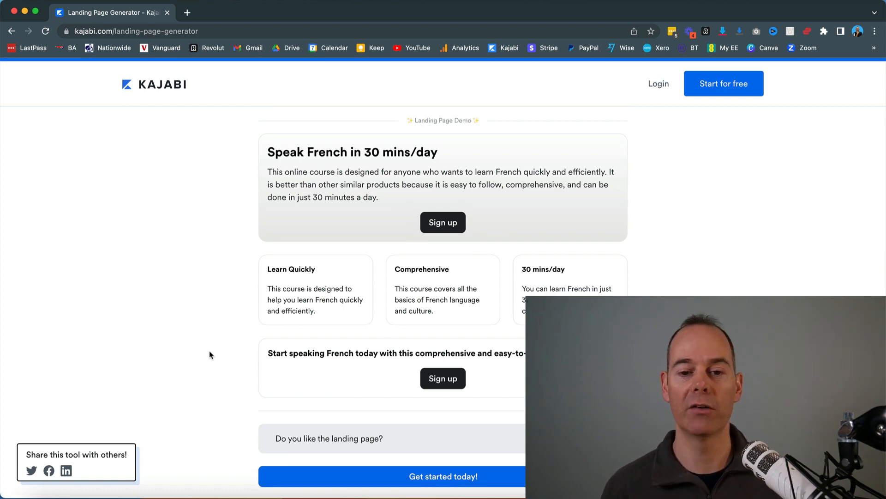
scroll(down, 3)
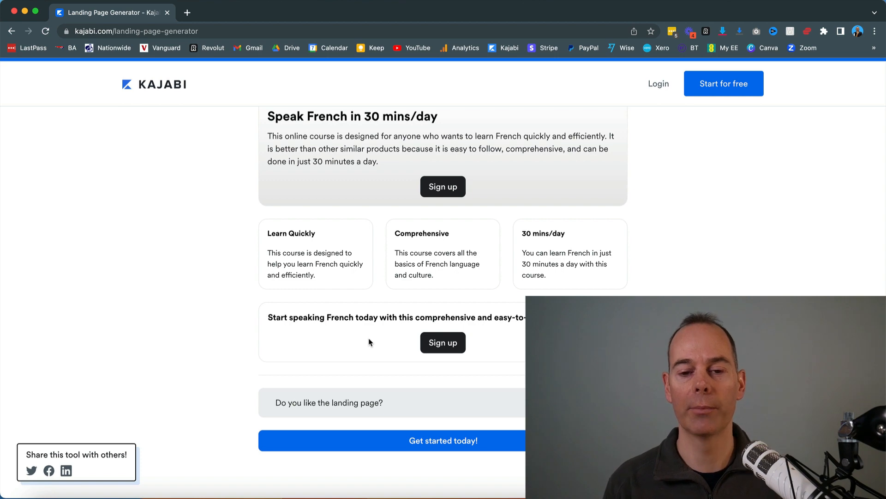
scroll(up, 3)
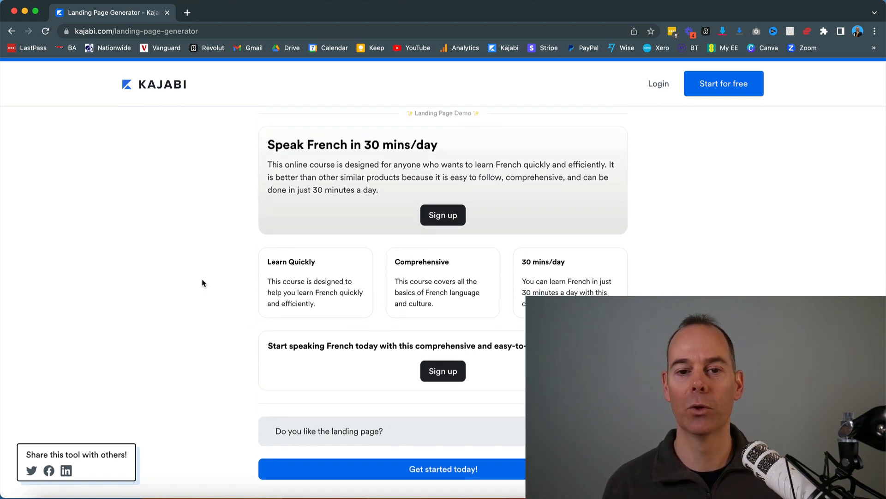
scroll(down, 3)
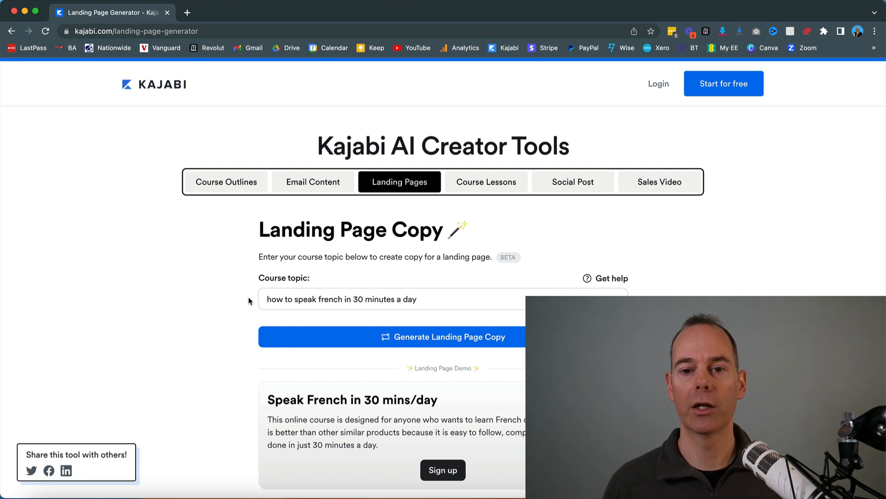
Step: Reuse the topic 'how to speak french in 30 minutes a day' as the lesson topic and generate the lesson
triple_click(342, 300)
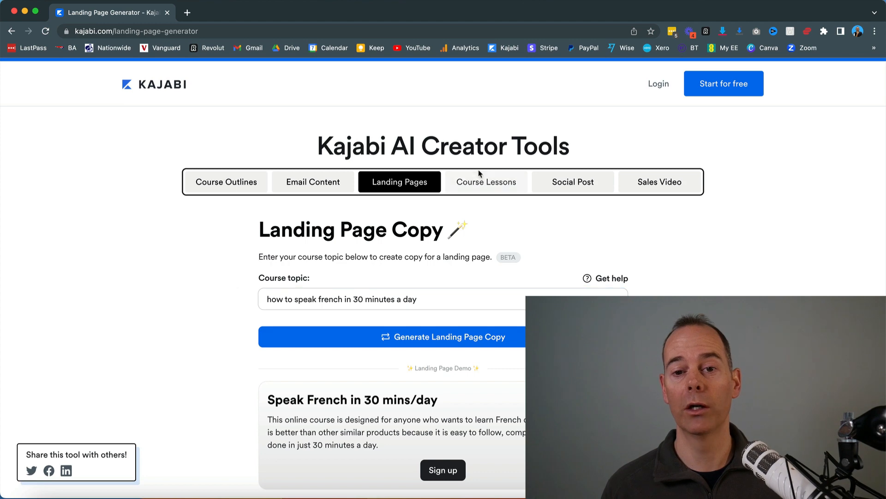
click(486, 182)
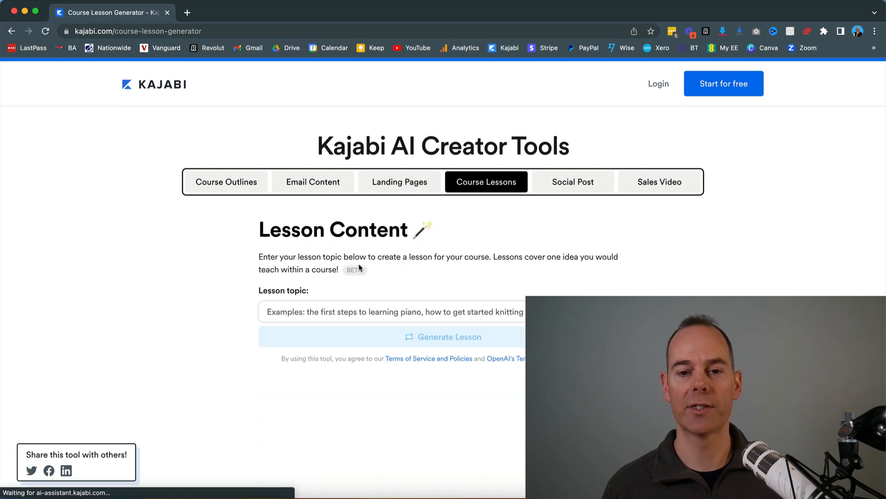
click(390, 312)
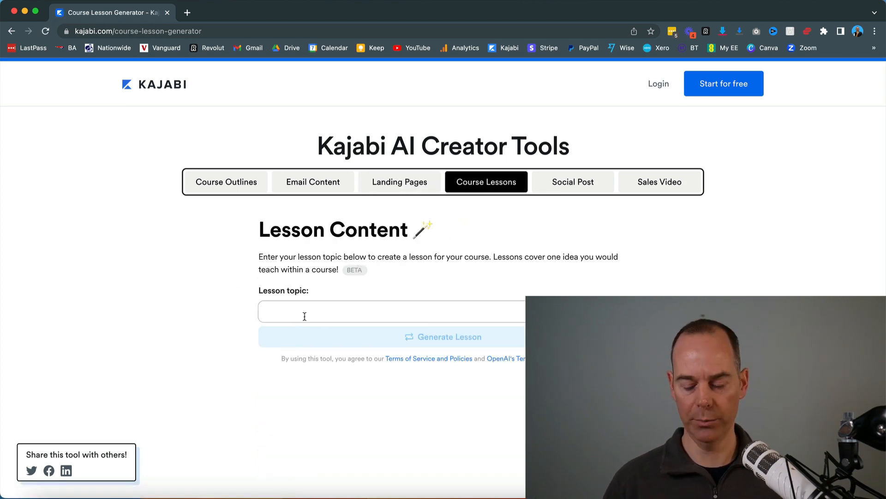
text(how to speak french in 30 minutes a day)
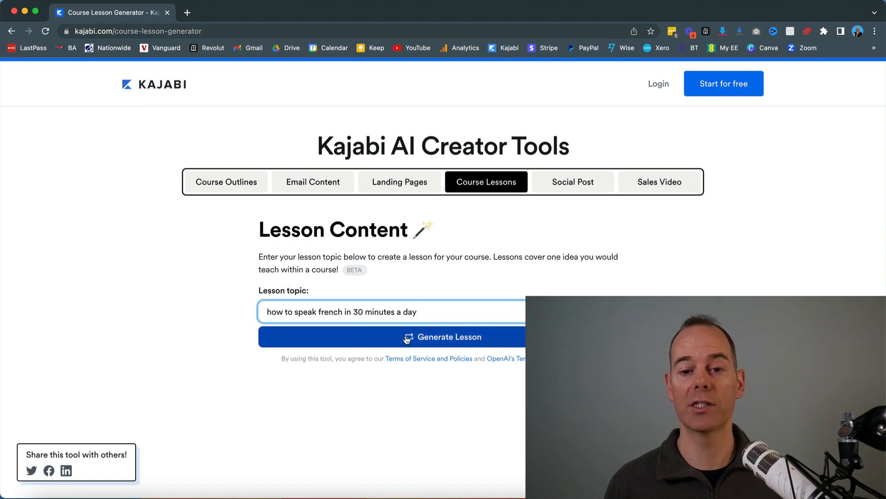
click(443, 336)
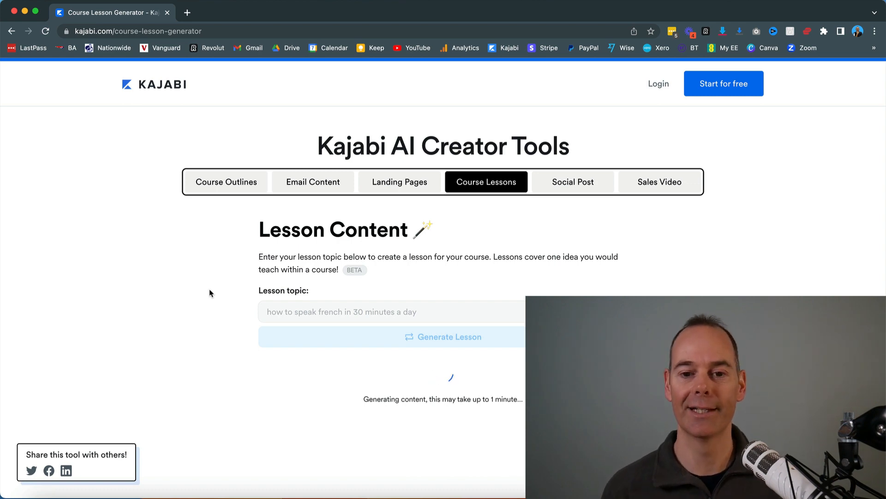
Step: Read through the generated French lesson with its practice steps and lesson summary
click(443, 336)
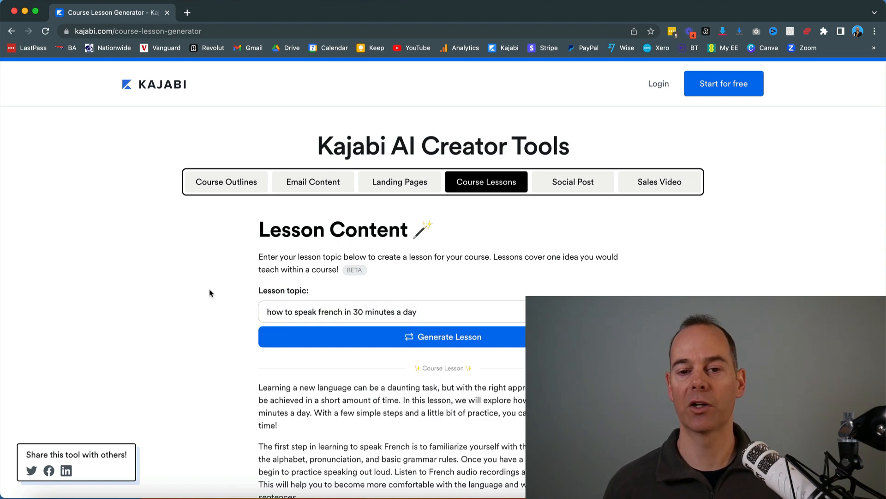
scroll(down, 3)
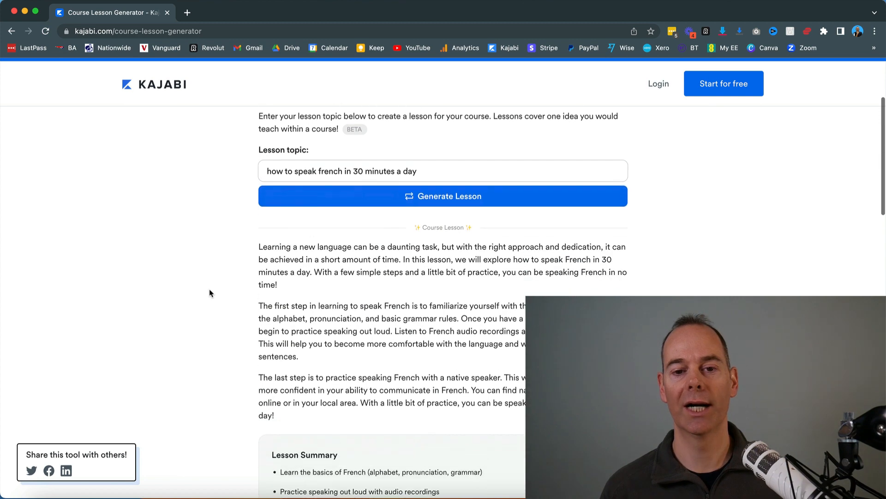
scroll(down, 3)
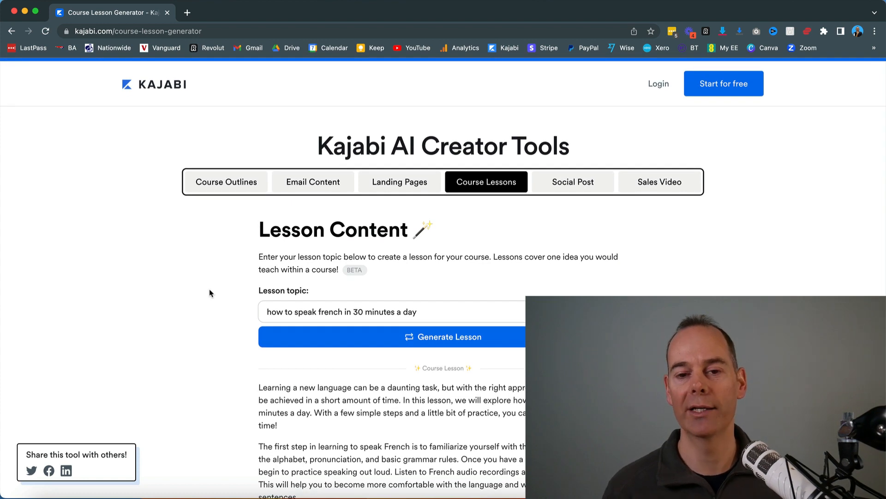
mouse_move(572, 181)
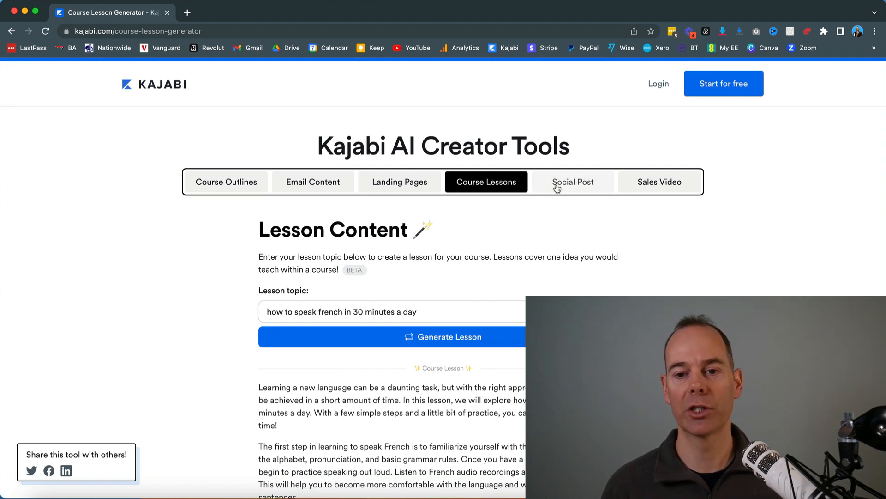
Step: Enter 'how to speak french in 30 minutes a day' as the Facebook social post topic
click(573, 181)
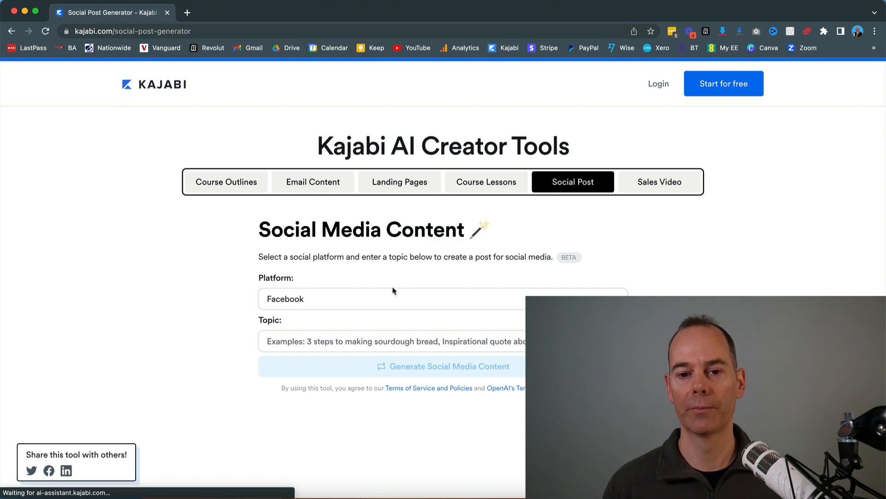
click(387, 341)
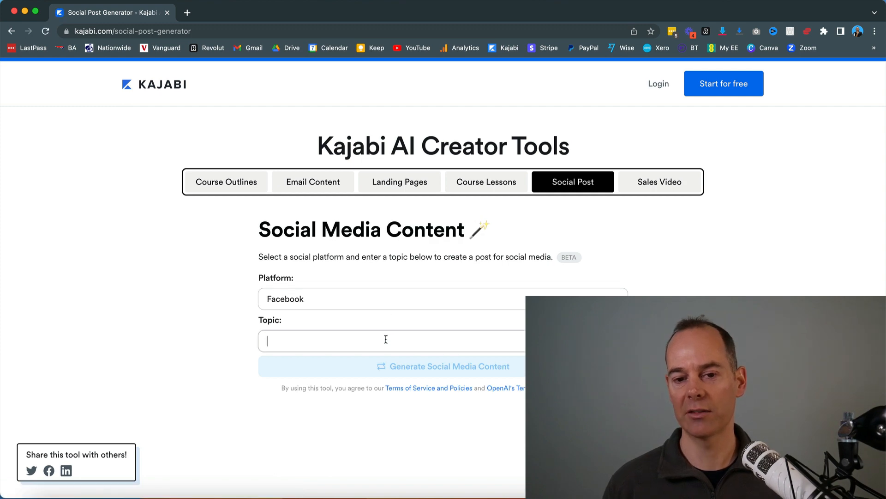
text(how to speak french in 30 minutes a day)
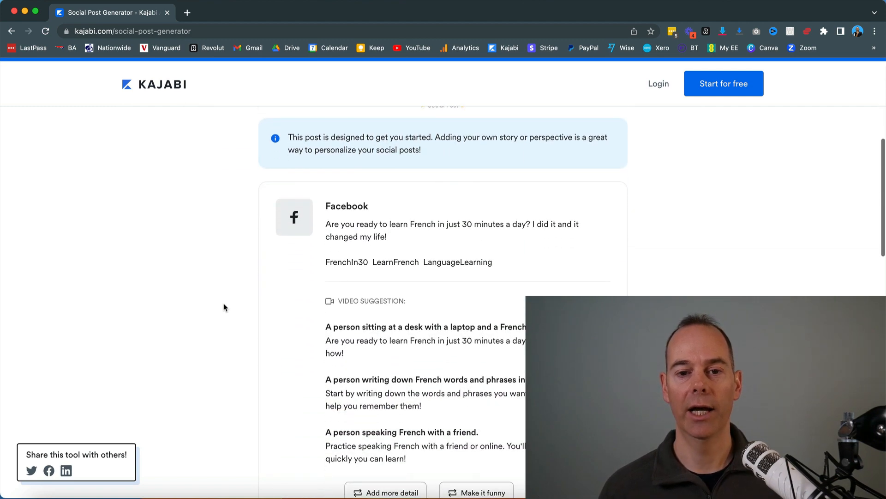
Step: Read through the generated Facebook post, its hashtags and video suggestions
scroll(down, 3)
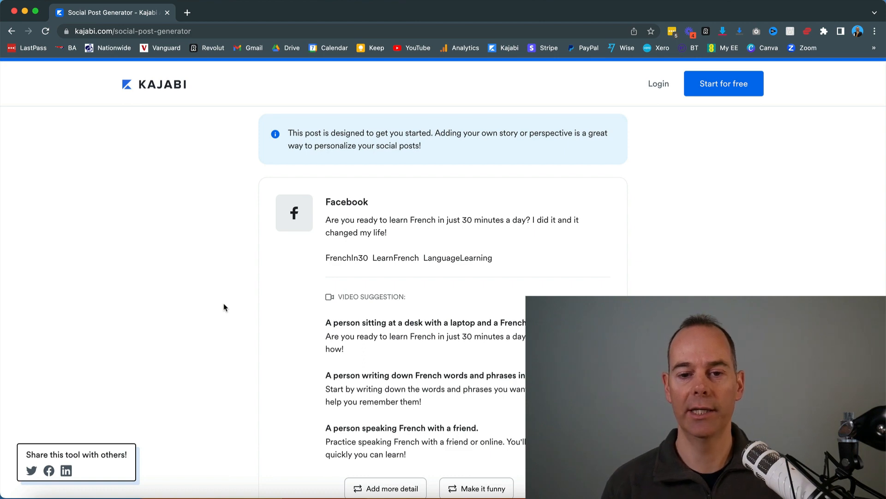
scroll(down, 3)
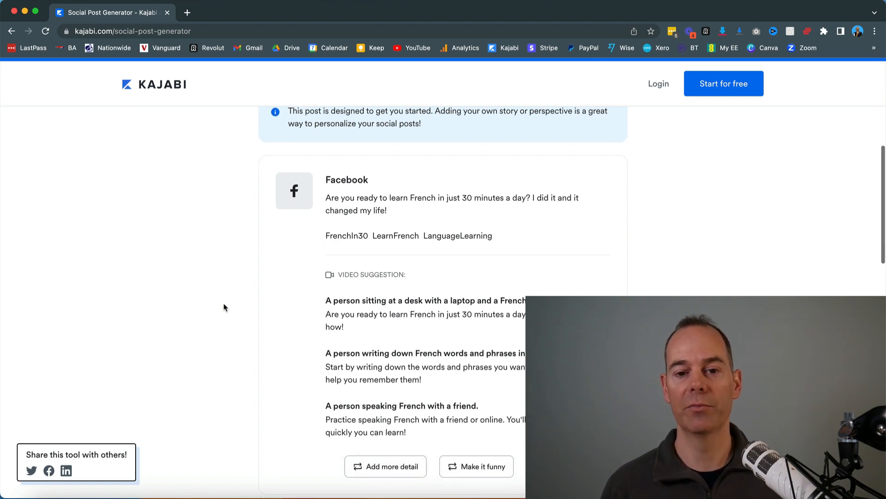
scroll(down, 3)
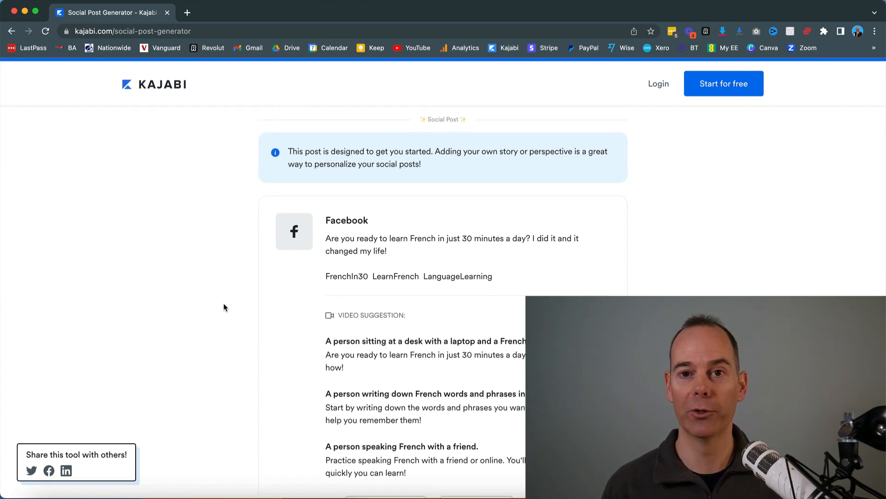
scroll(up, 3)
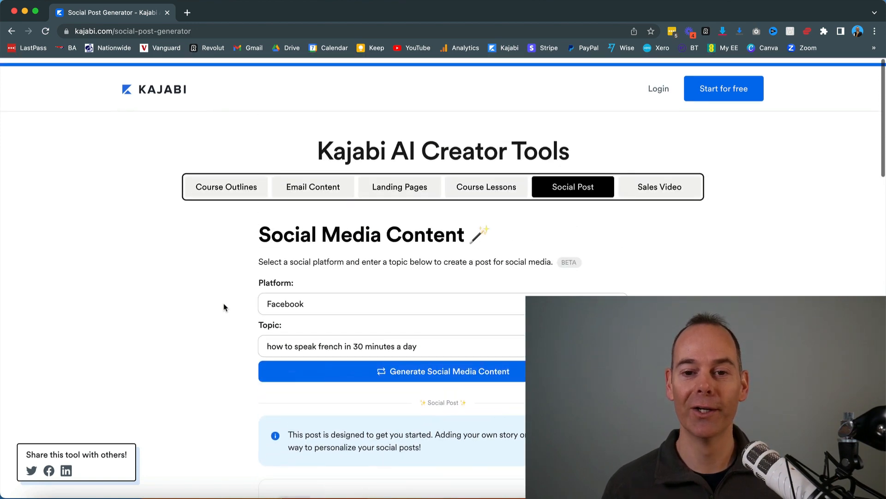
scroll(down, 3)
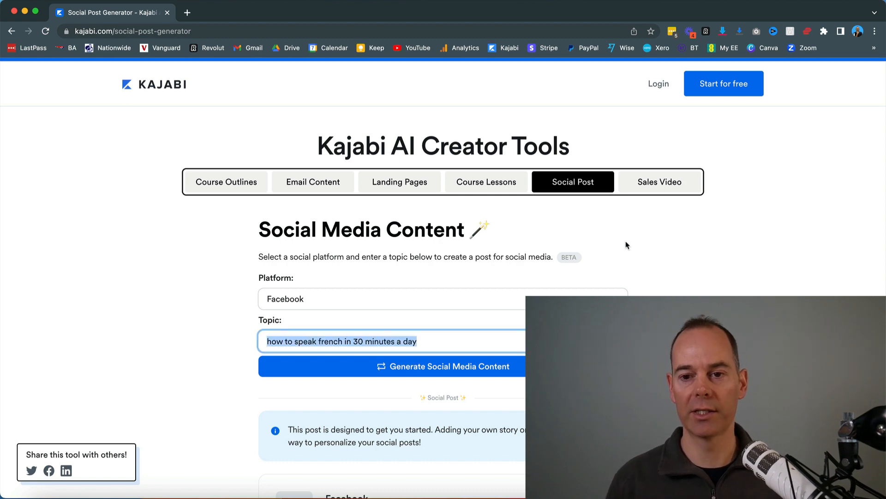
Step: Set up the Sales Video generator with the French course topic for a video script
click(659, 182)
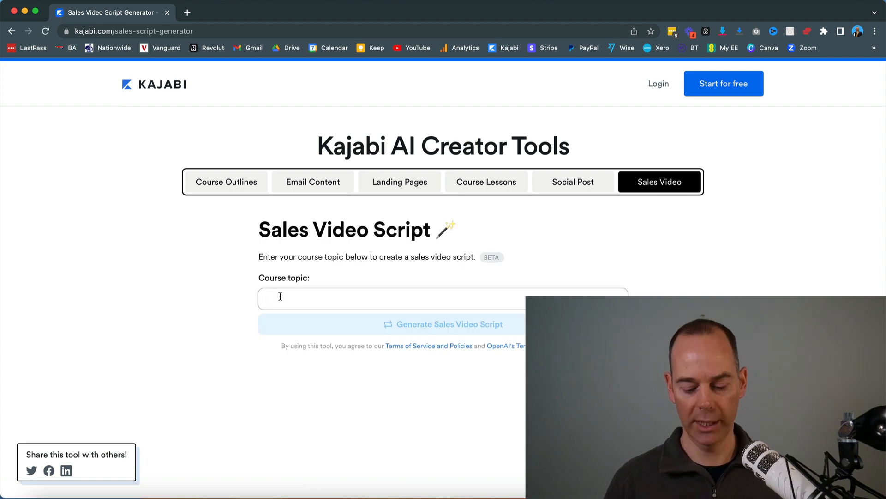
click(442, 324)
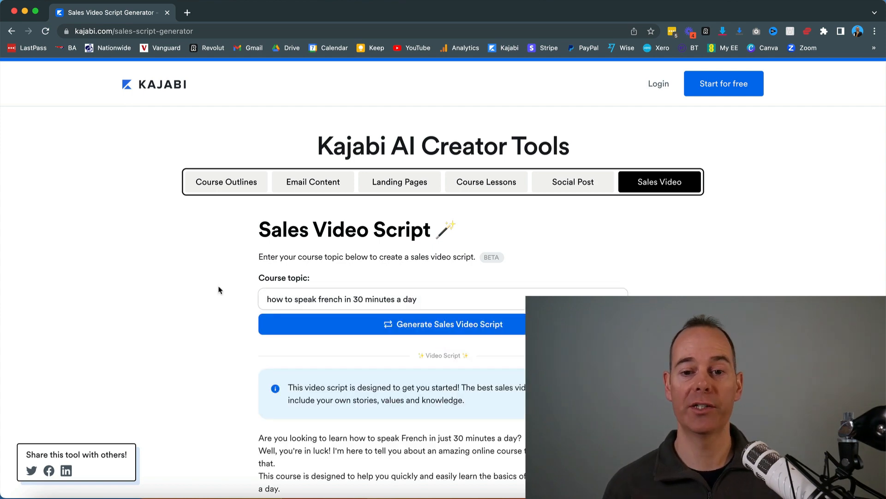
Step: Read through the generated sales video script, then return to the empty Course Outline generator
scroll(down, 3)
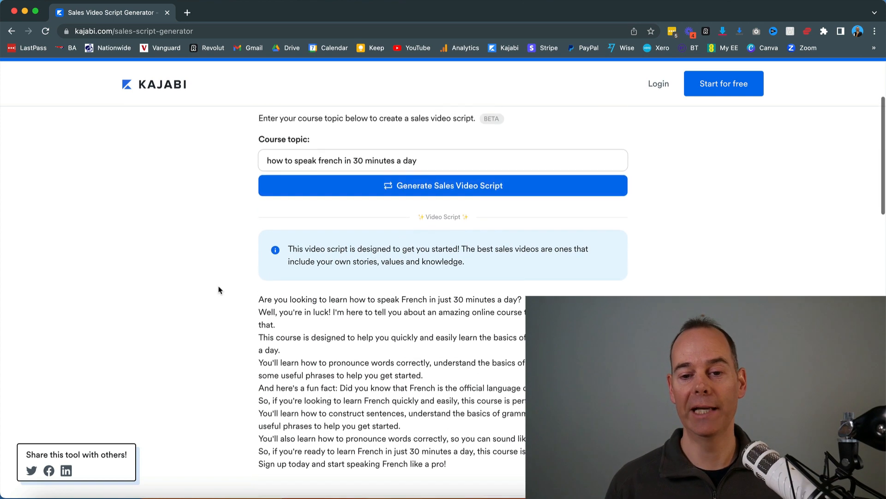
scroll(down, 3)
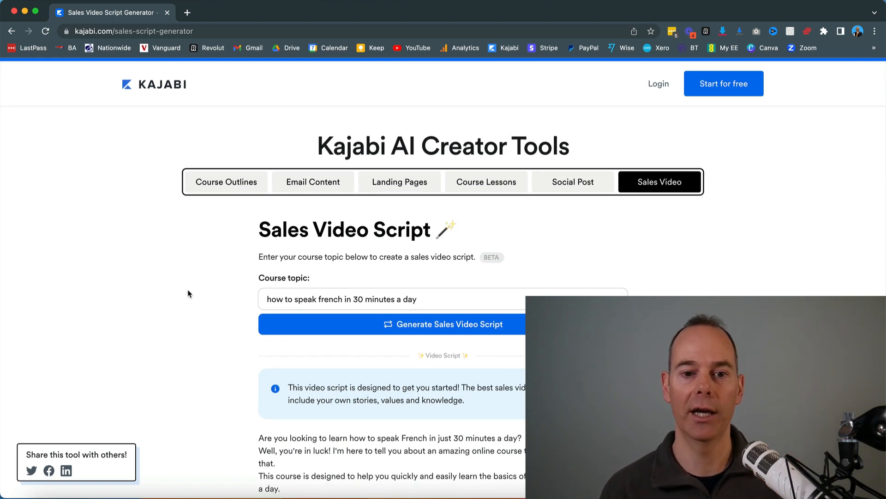
click(226, 181)
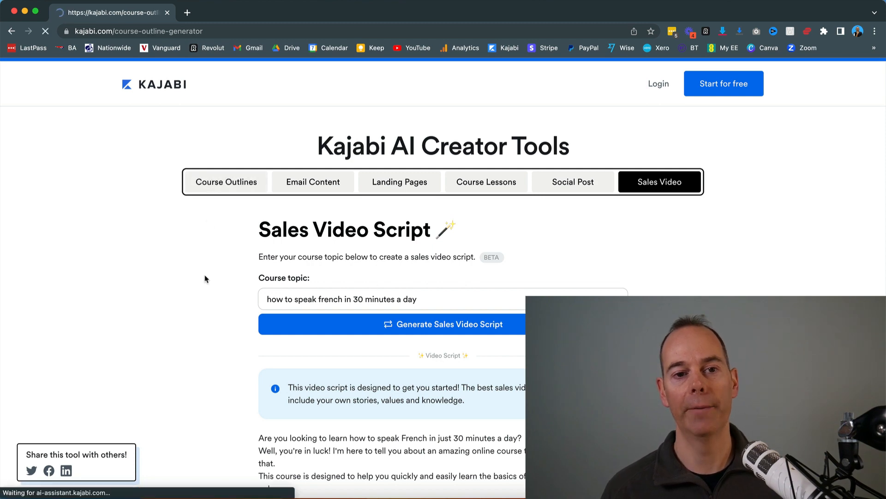
click(225, 182)
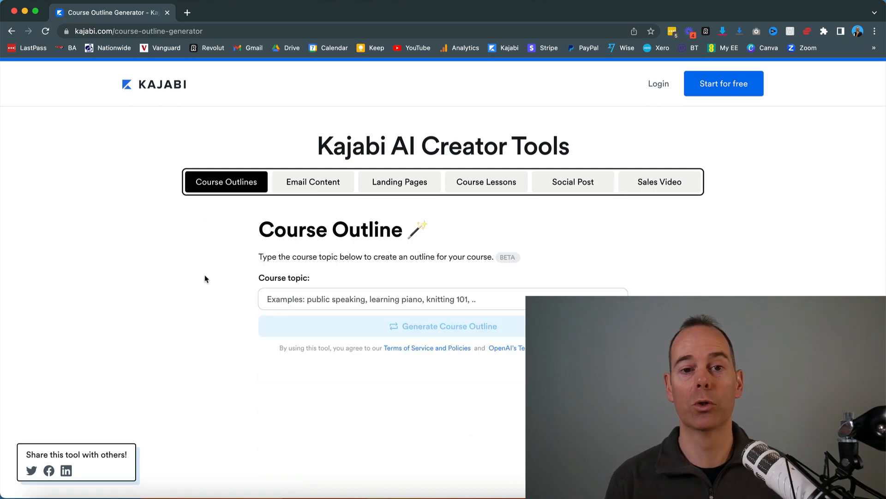